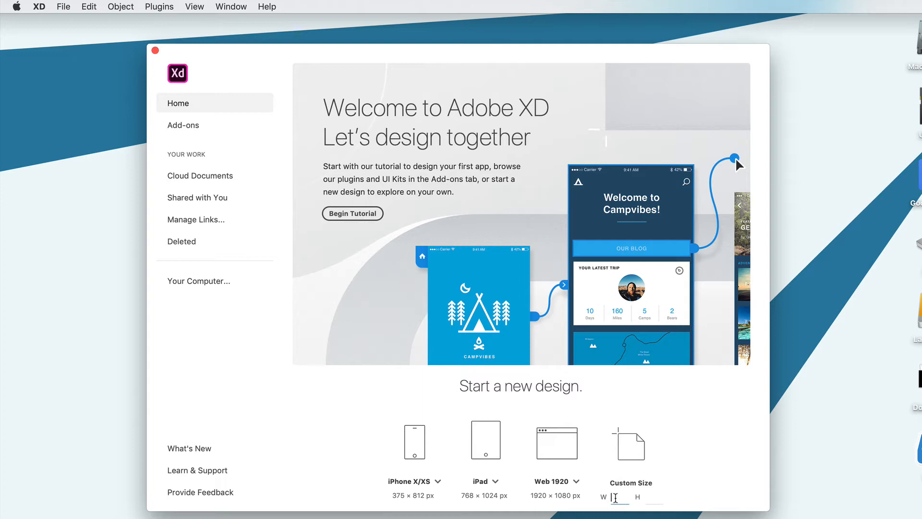
# Step: Create a new document with a custom 128 × 128 px artboard from the Home screen
pyautogui.write('12')
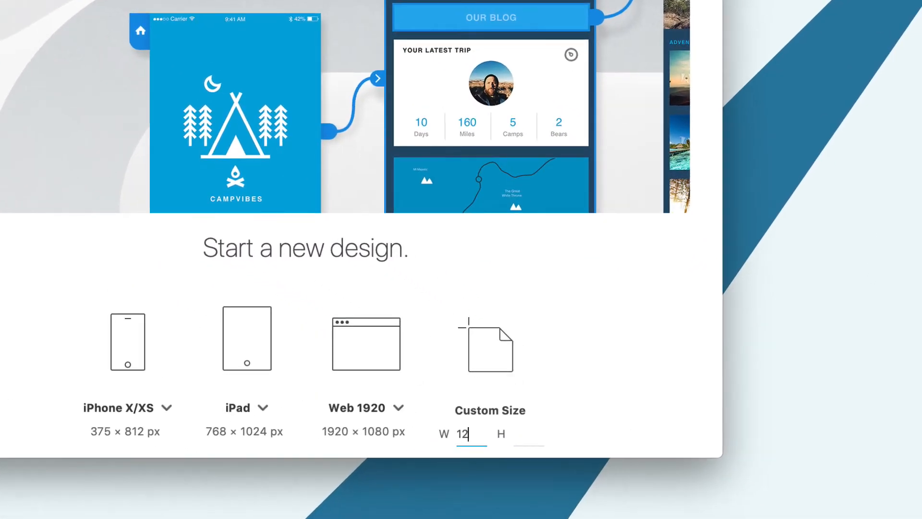
pyautogui.write('128')
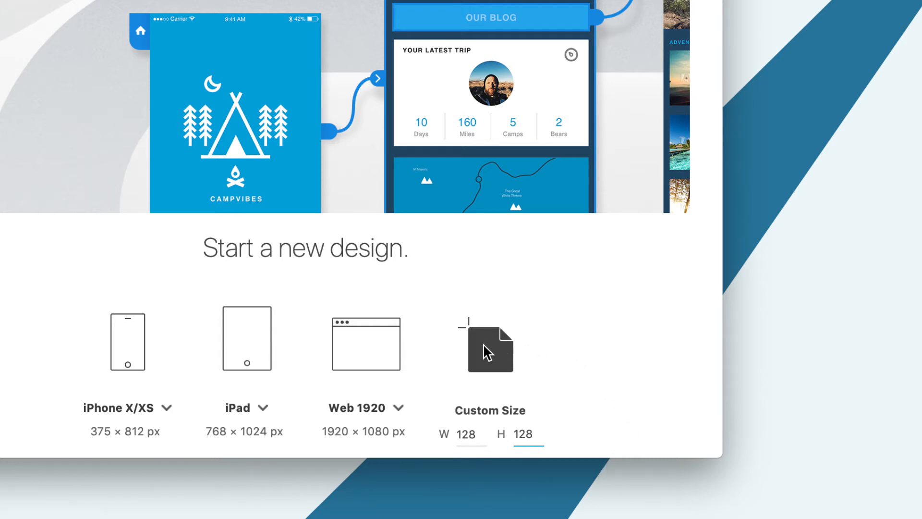
pyautogui.click(528, 434)
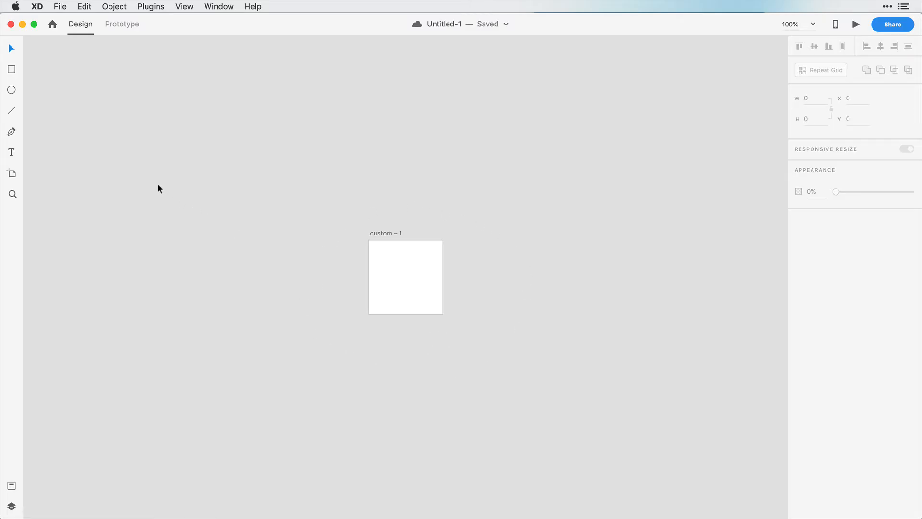
pyautogui.moveTo(11, 172)
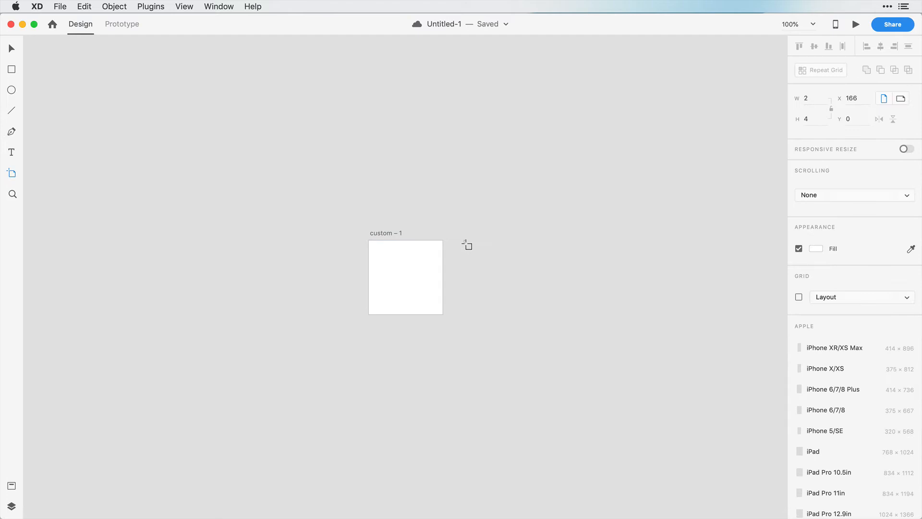
# Step: Drag out a second artboard to the right of 'custom – 1' at about 109 × 128 px
pyautogui.moveTo(464, 245); pyautogui.dragTo(527, 315)
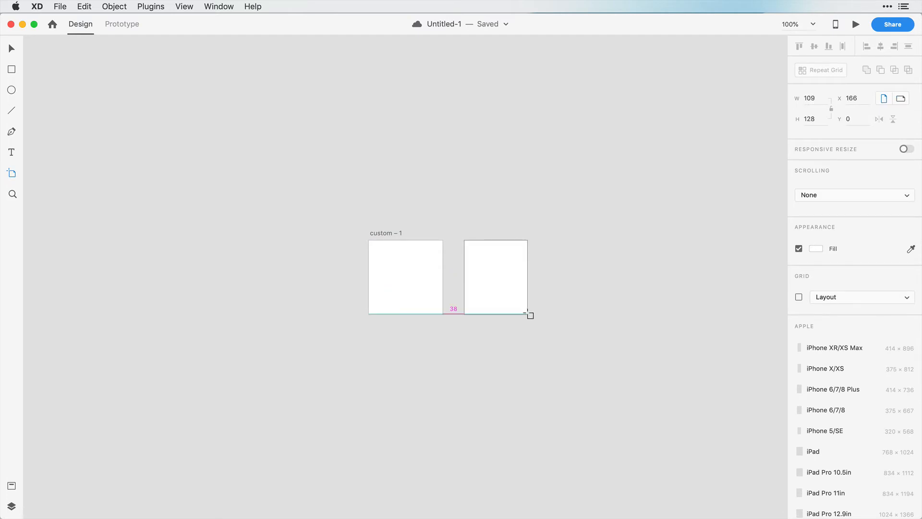
# Step: Finish the second artboard at 119 × 128 px and begin editing its W value
pyautogui.moveTo(528, 316); pyautogui.dragTo(534, 313)
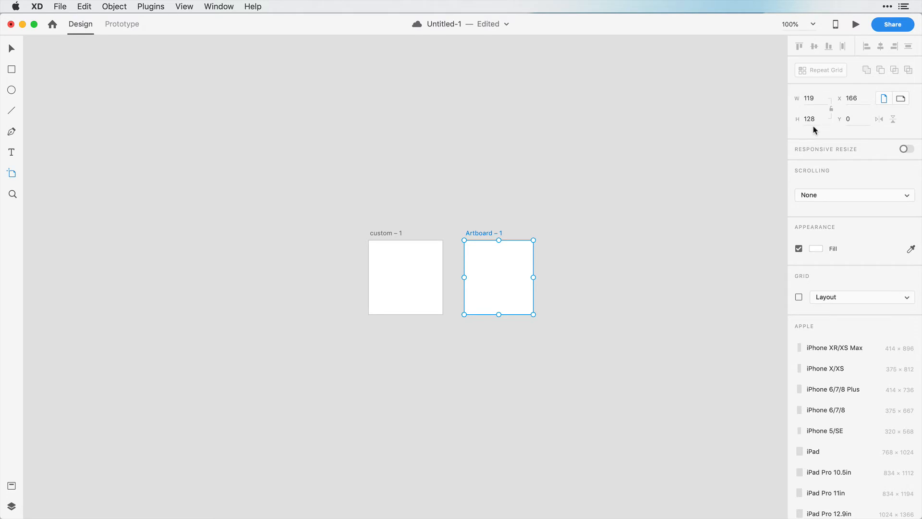
pyautogui.click(811, 98)
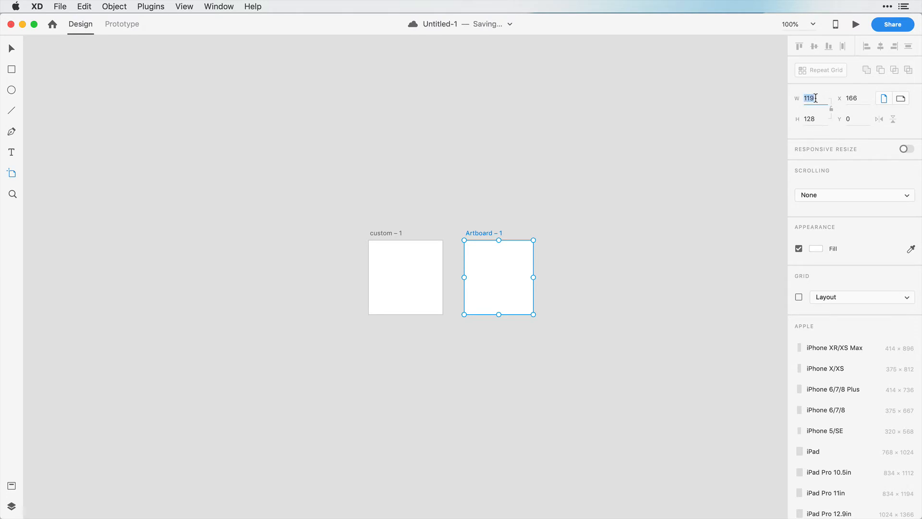